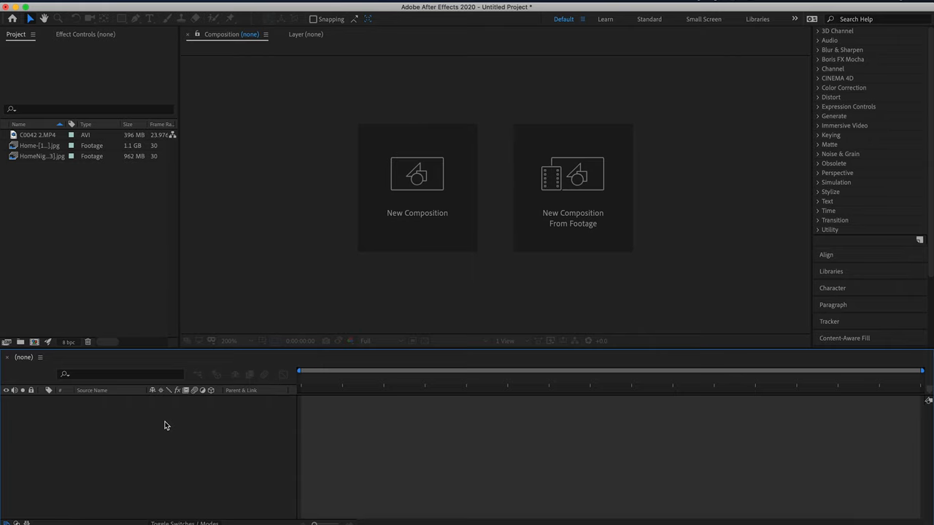
pyautogui.moveTo(39, 160)
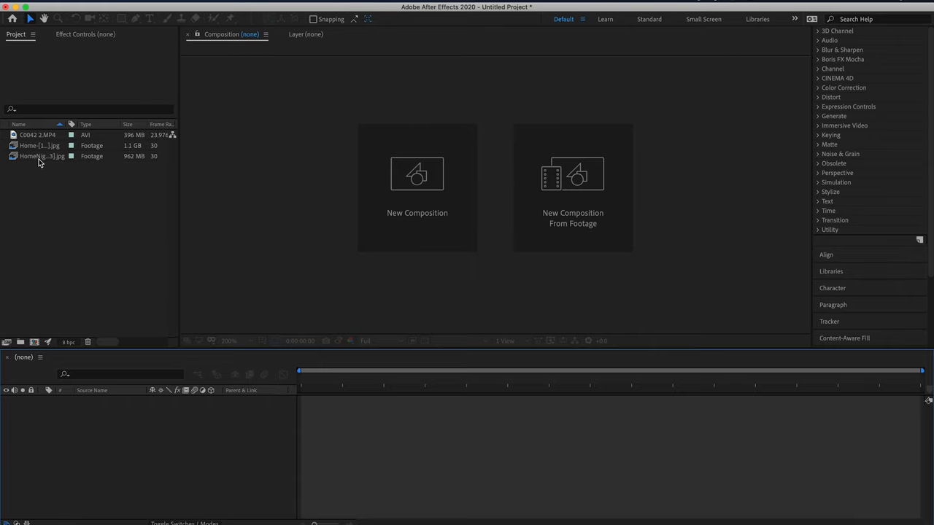
# - Preview clip C0042 2.MP4 and set its In point at 21:52:30:23, where the walk begins
pyautogui.doubleClick(38, 135)
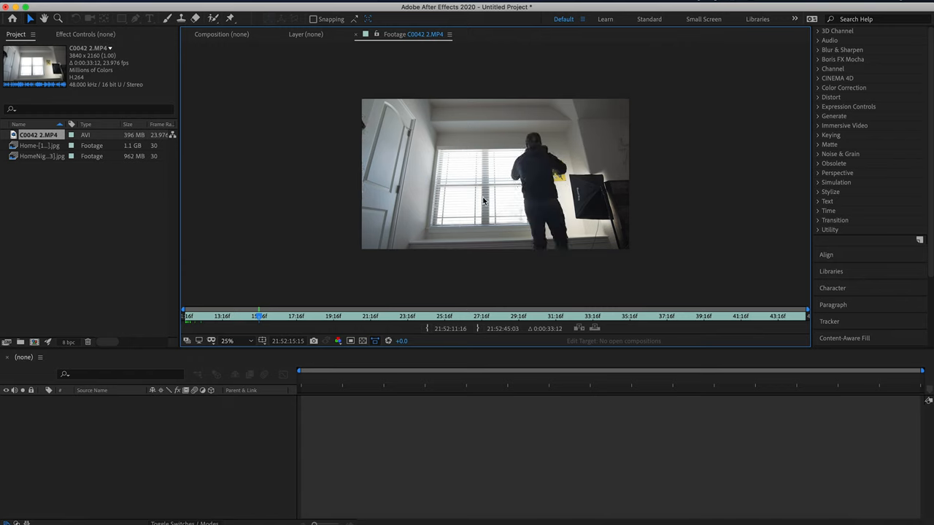
pyautogui.moveTo(470, 177)
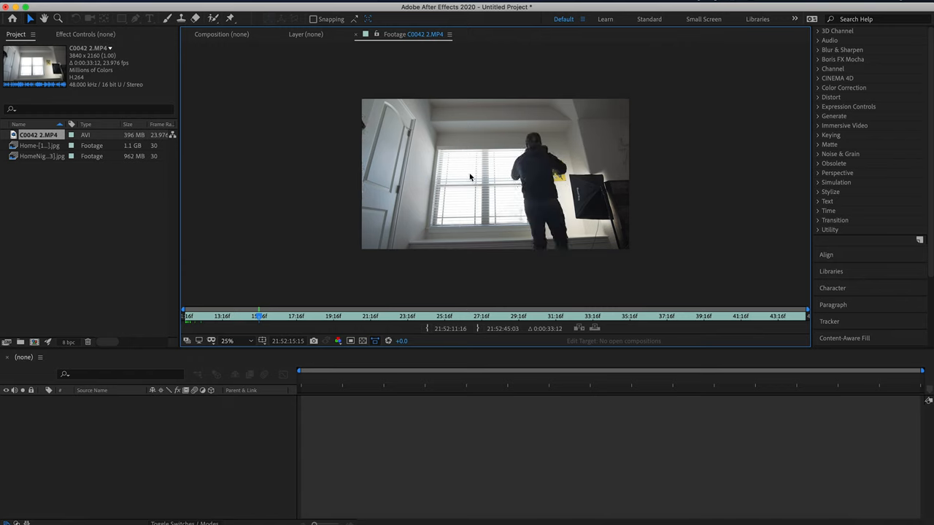
pyautogui.moveTo(487, 192)
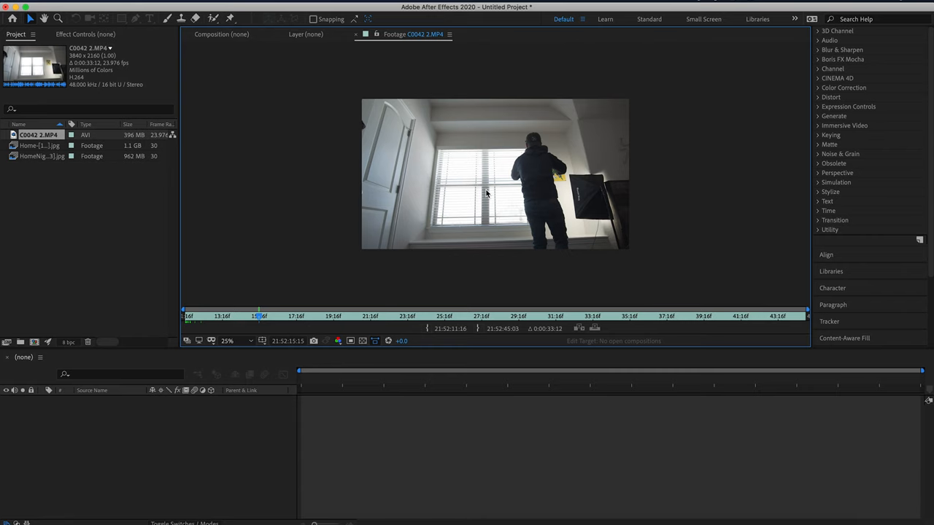
pyautogui.click(270, 315)
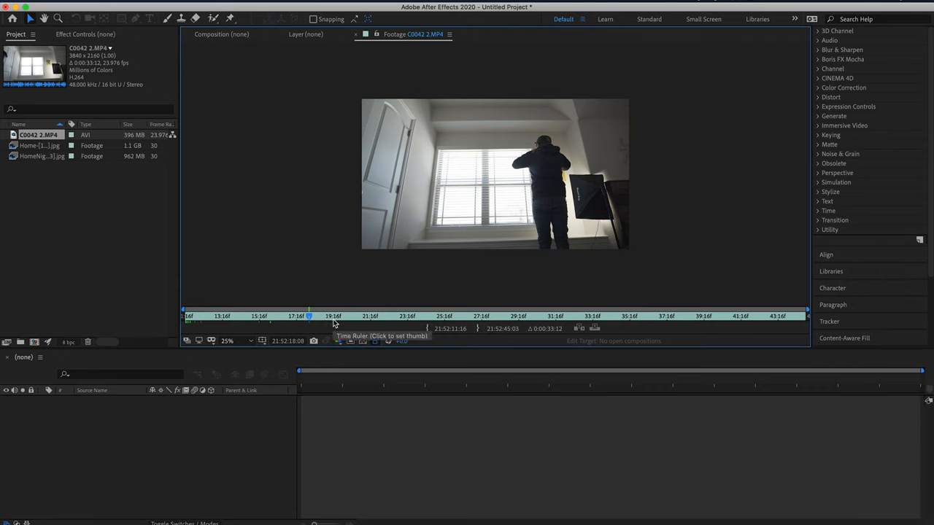
pyautogui.moveTo(309, 315); pyautogui.dragTo(367, 315)
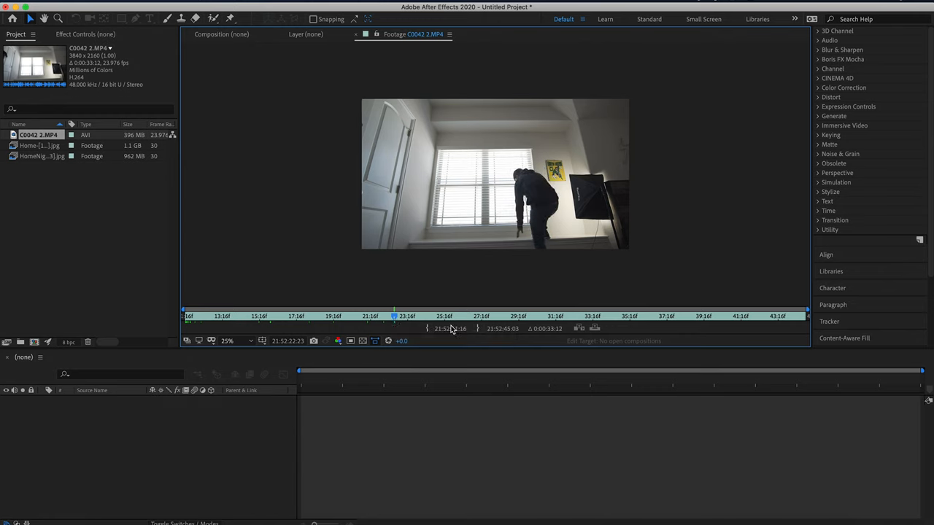
pyautogui.moveTo(393, 315); pyautogui.dragTo(500, 316)
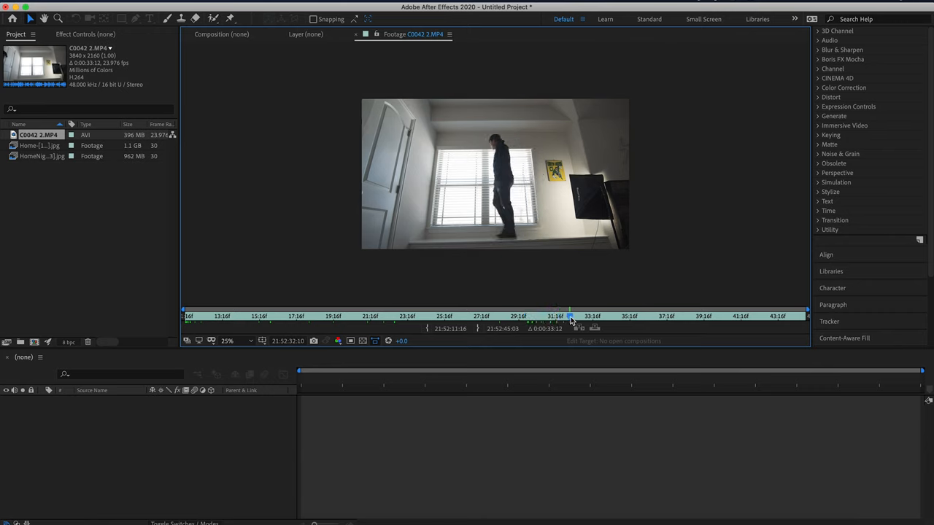
pyautogui.moveTo(570, 316); pyautogui.dragTo(601, 316)
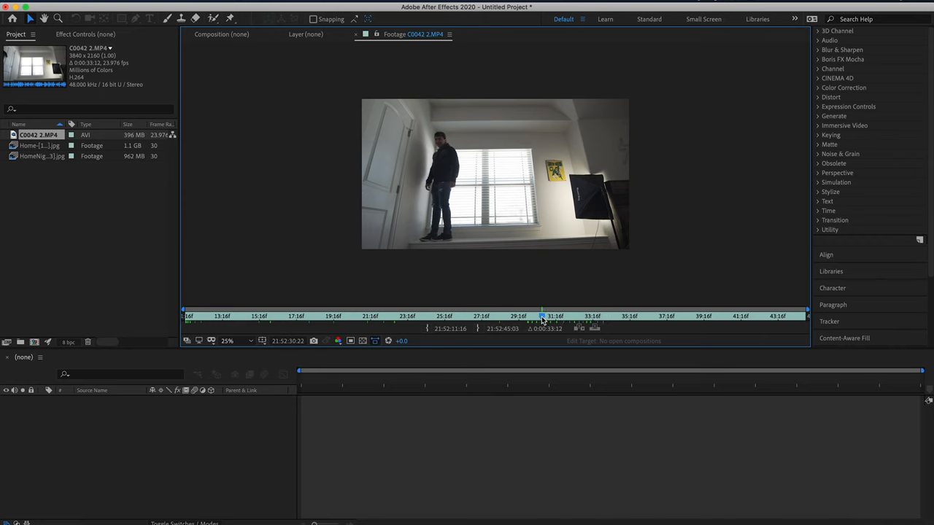
pyautogui.click(547, 316)
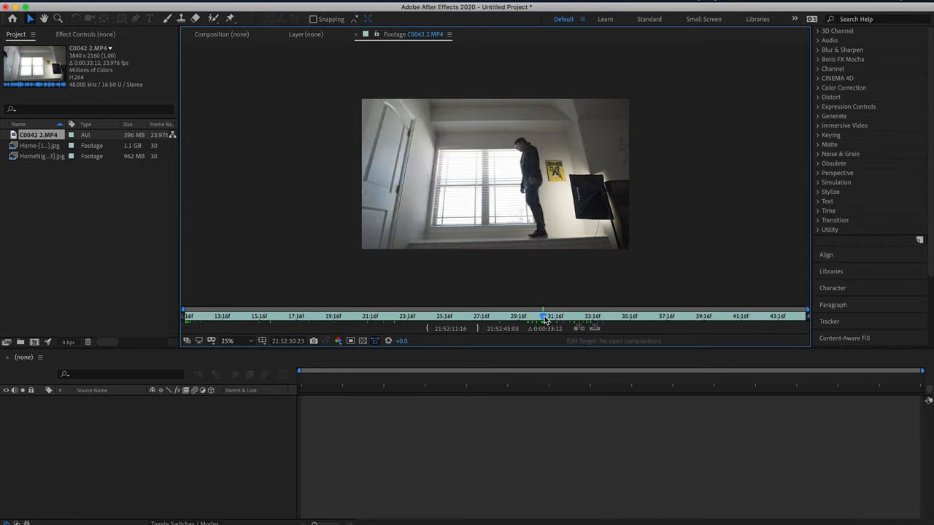
pyautogui.moveTo(544, 321)
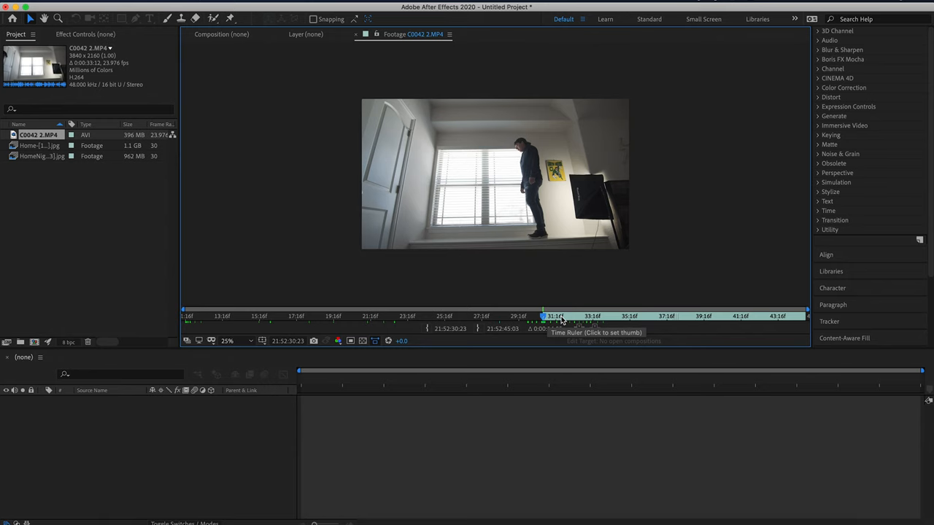
pyautogui.click(616, 315)
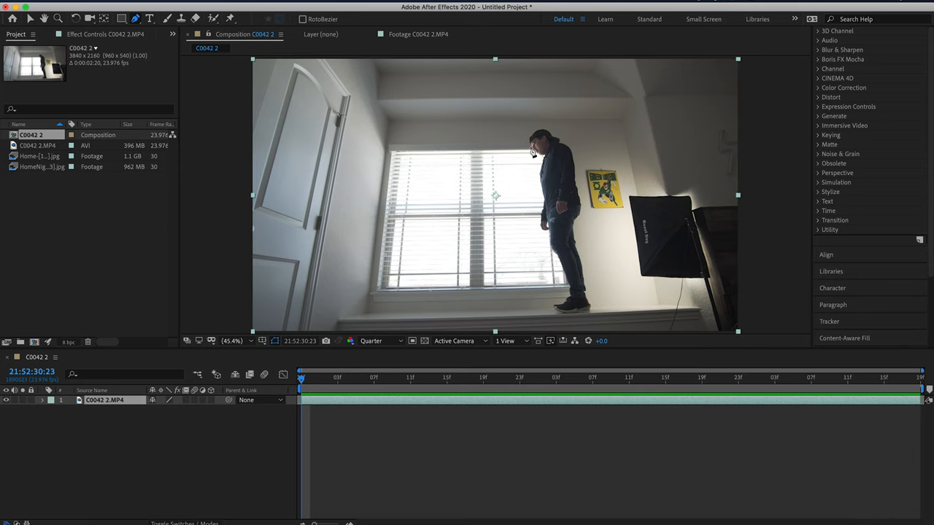
pyautogui.moveTo(567, 237)
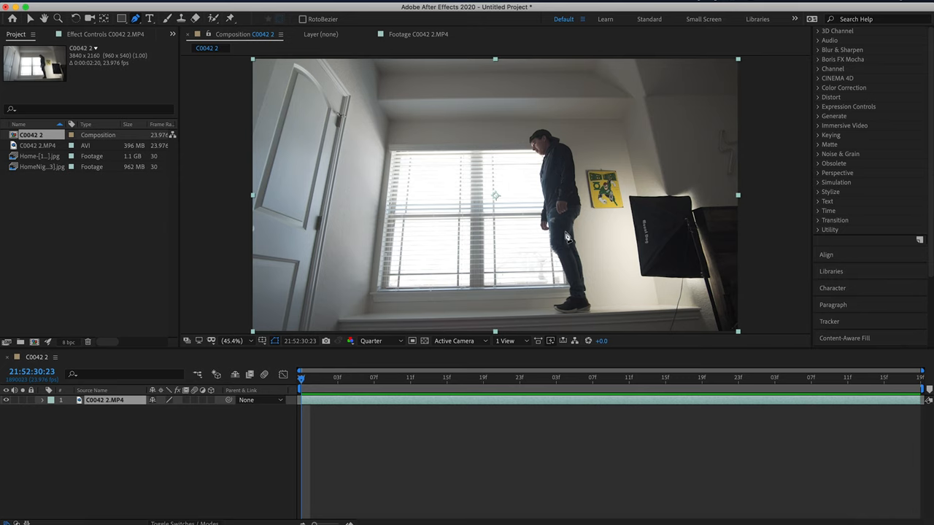
pyautogui.moveTo(598, 285)
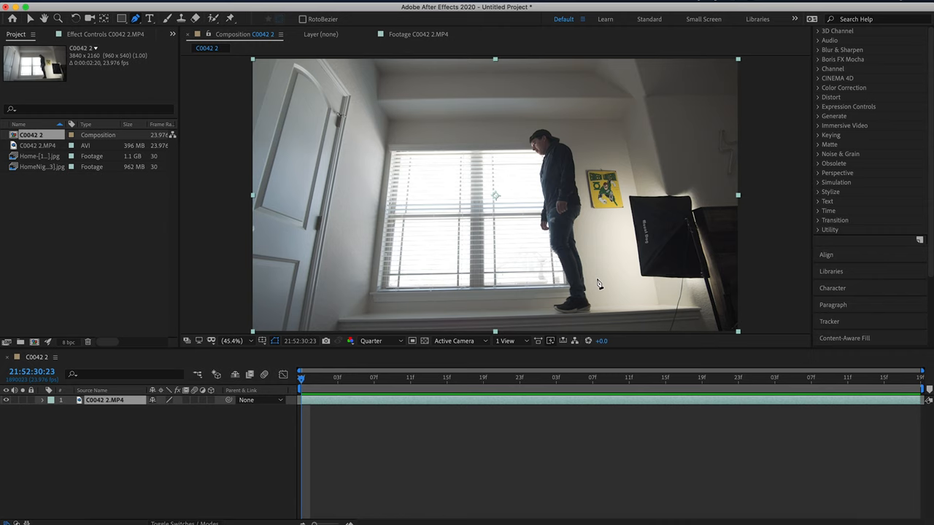
pyautogui.moveTo(598, 257)
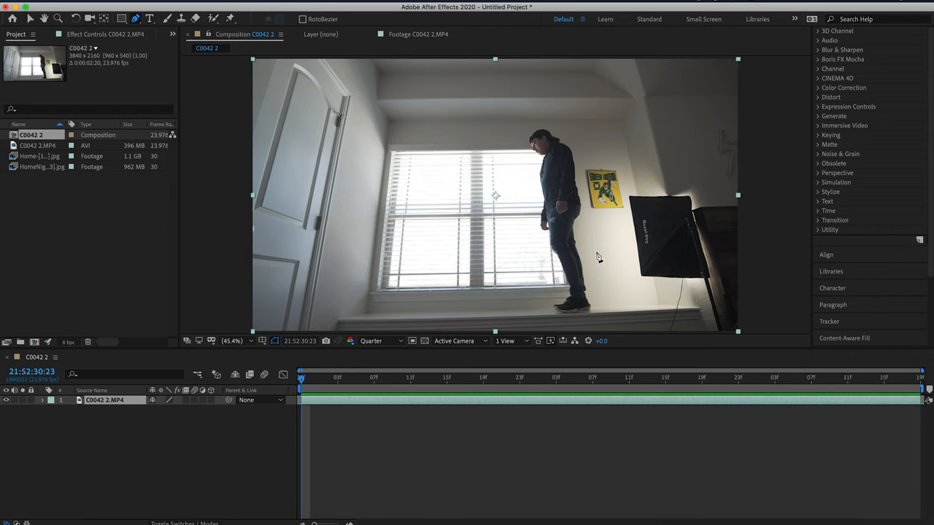
pyautogui.moveTo(614, 251)
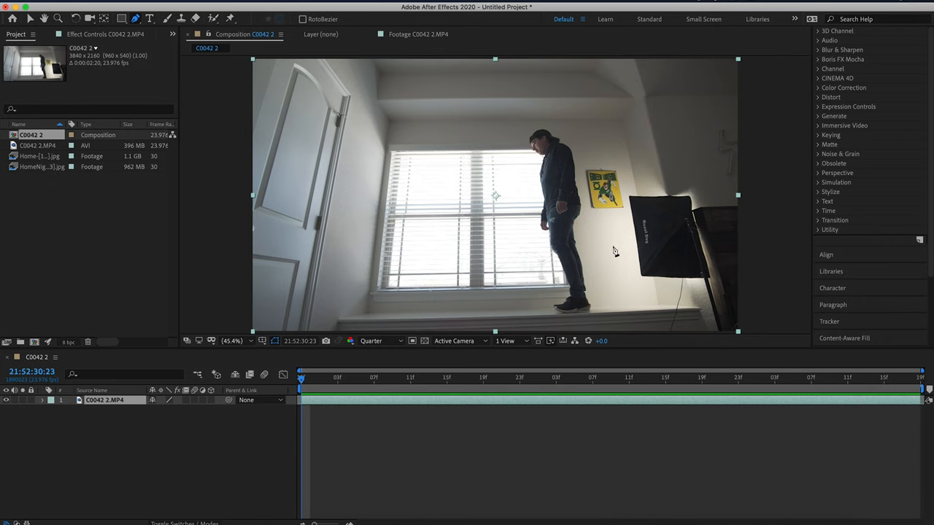
pyautogui.moveTo(556, 150)
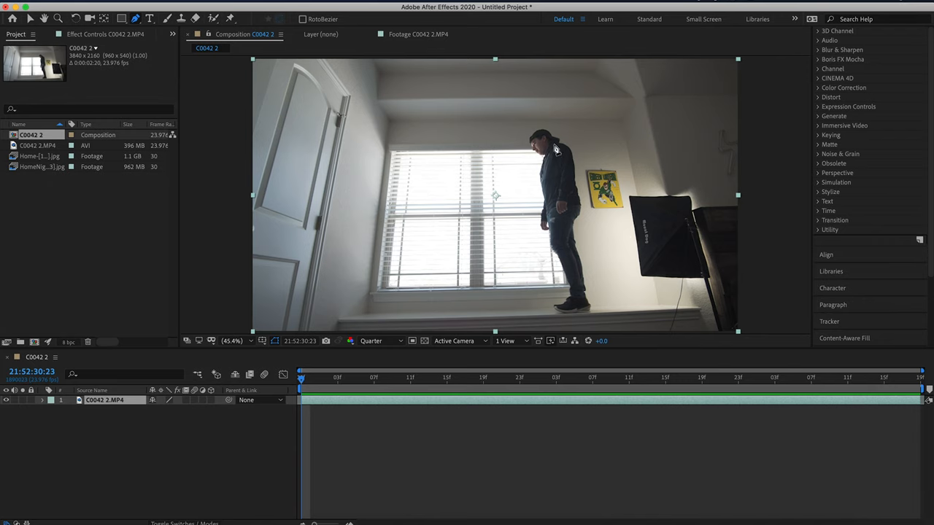
pyautogui.moveTo(525, 151)
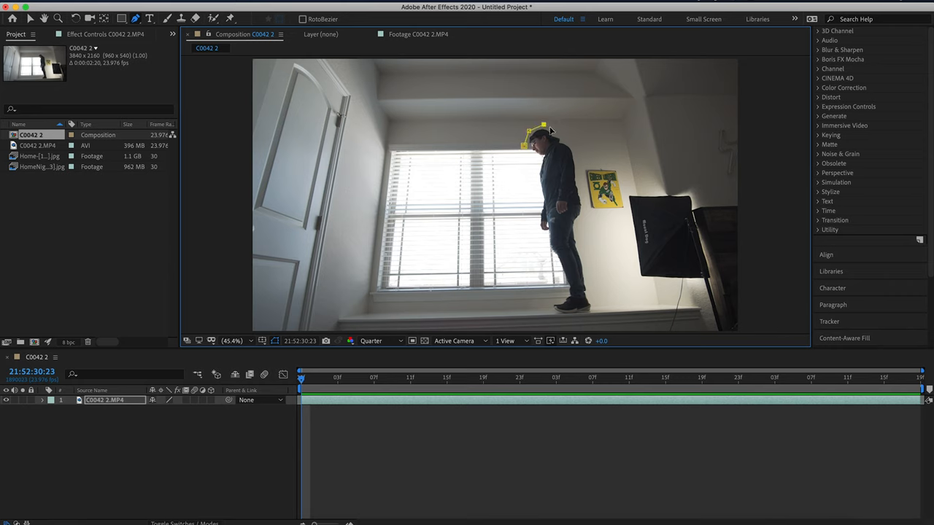
# - Place Pen mask points around the person's head and down his back
pyautogui.moveTo(543, 127); pyautogui.dragTo(576, 153)
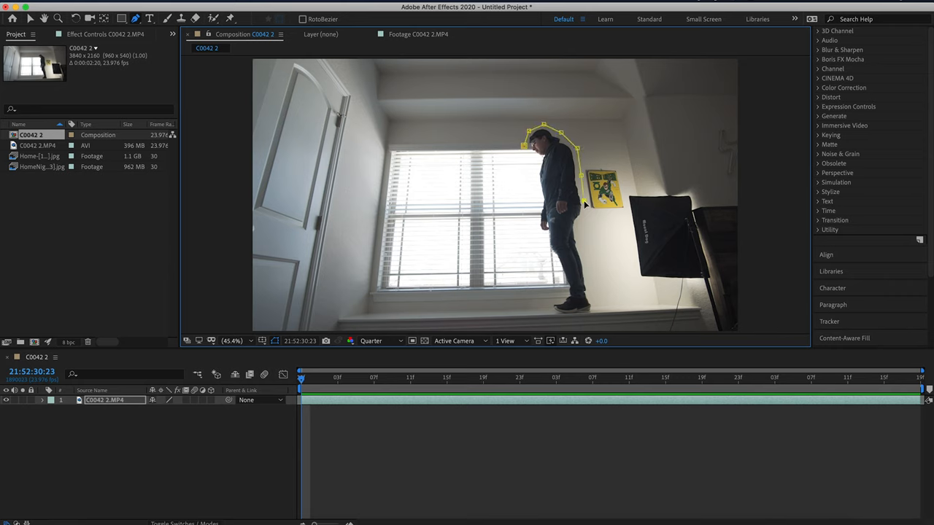
pyautogui.moveTo(584, 205); pyautogui.dragTo(594, 307)
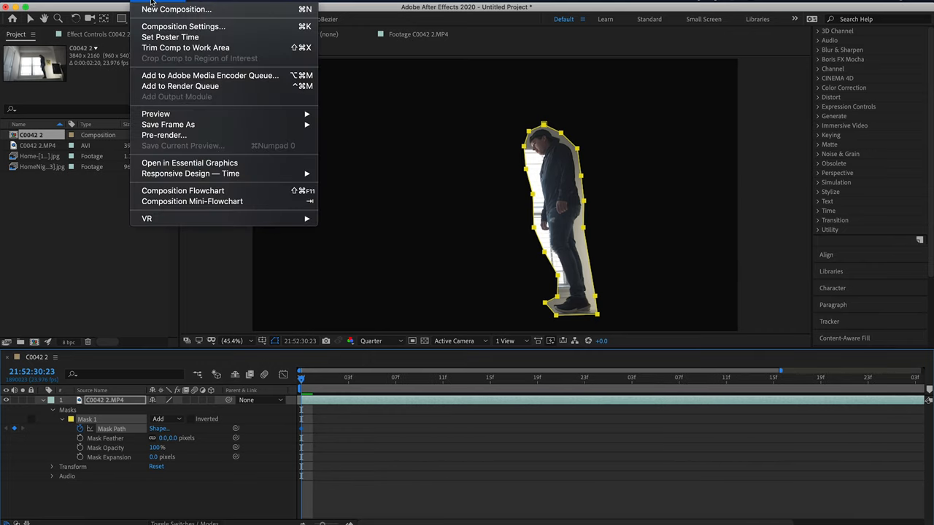
pyautogui.moveTo(182, 26)
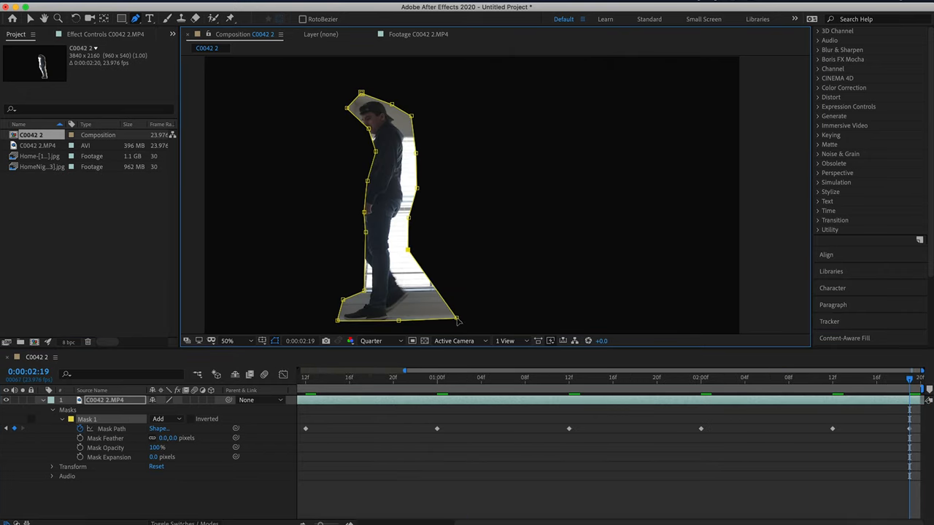
# - Adjust Mask 1 vertices at later frames to fit the walker's feet, outline and stride
pyautogui.moveTo(459, 321); pyautogui.dragTo(412, 321)
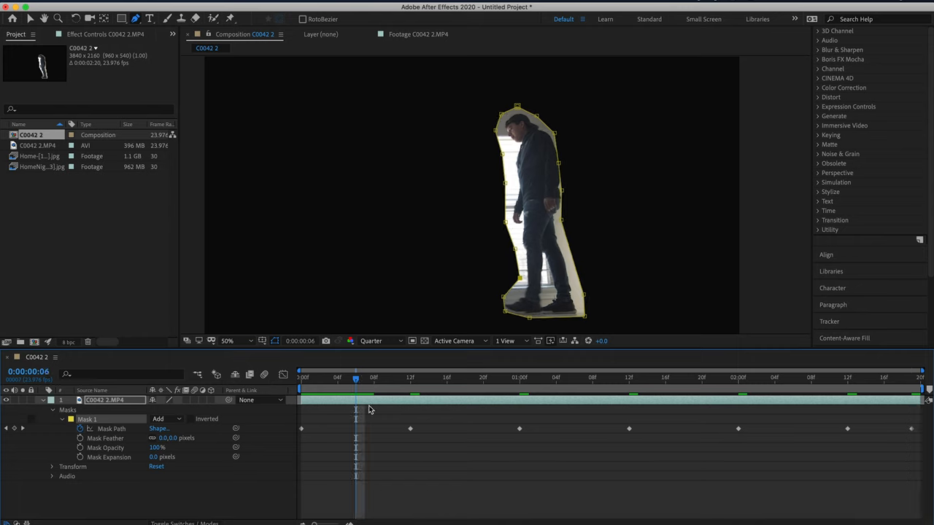
pyautogui.moveTo(511, 309)
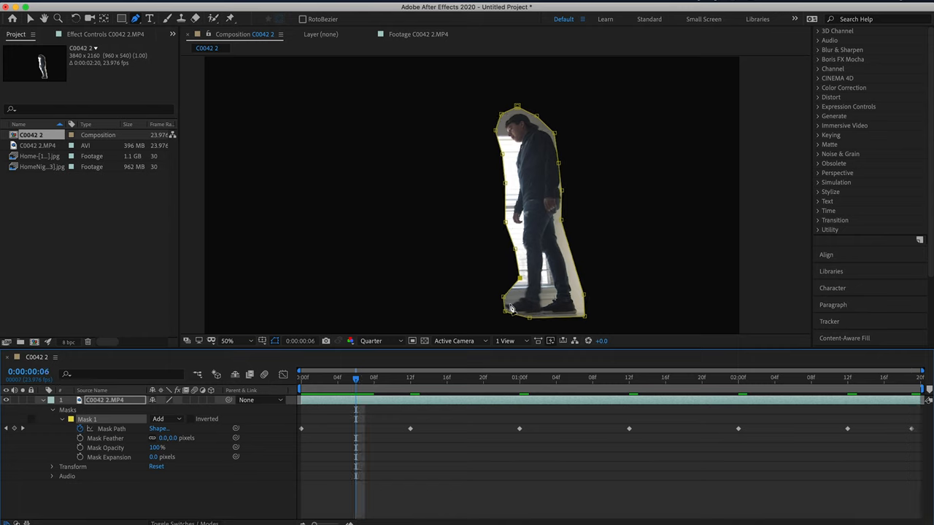
pyautogui.moveTo(560, 166)
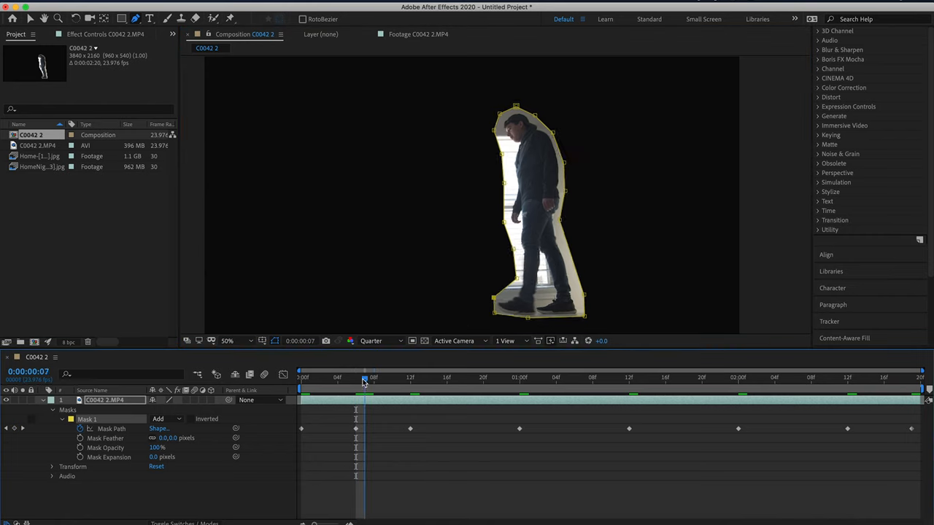
pyautogui.moveTo(365, 378); pyautogui.dragTo(410, 378)
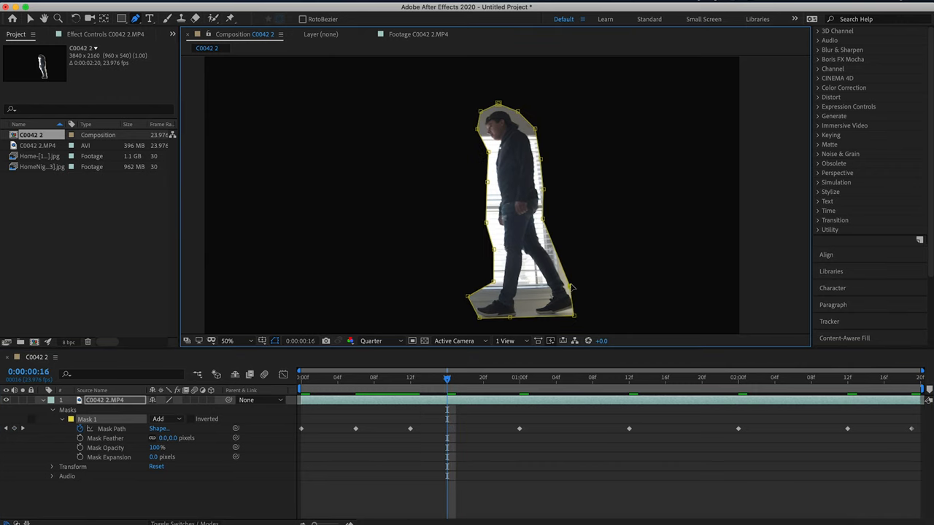
pyautogui.moveTo(572, 285); pyautogui.dragTo(584, 317)
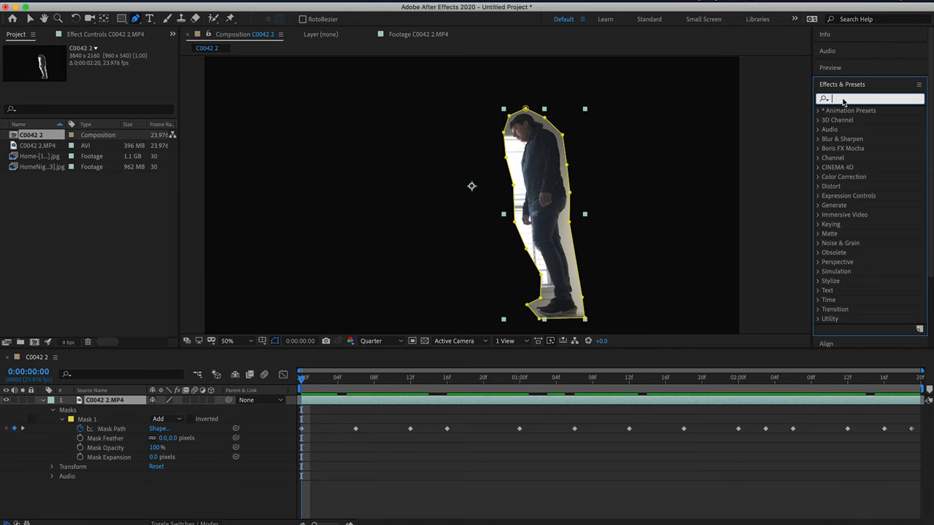
# - Apply Luma Key with Key Out Brighter and threshold 105, then search for Lumetri
pyautogui.write('luma')
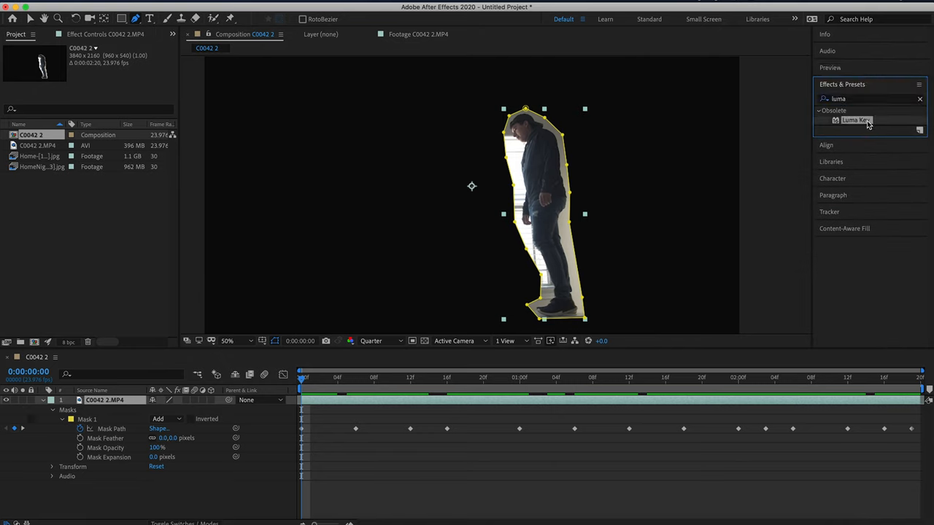
pyautogui.doubleClick(856, 120)
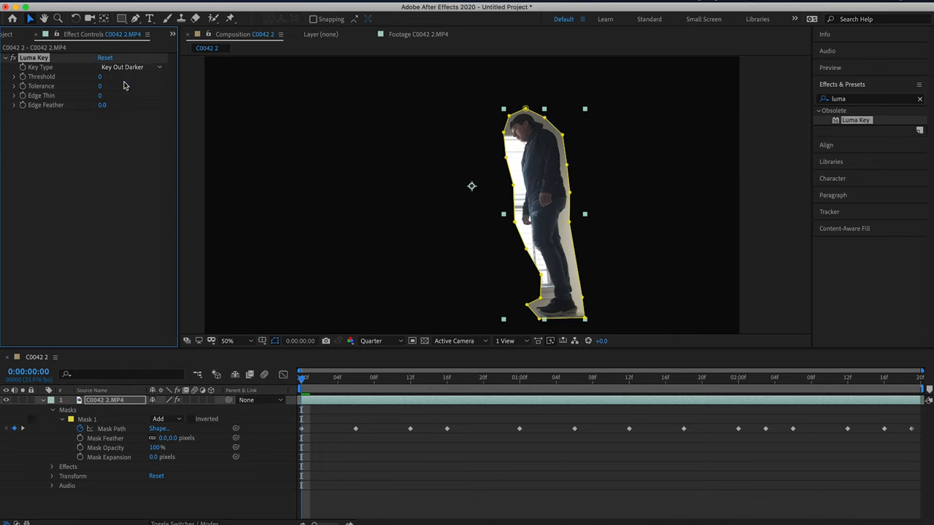
pyautogui.click(131, 67)
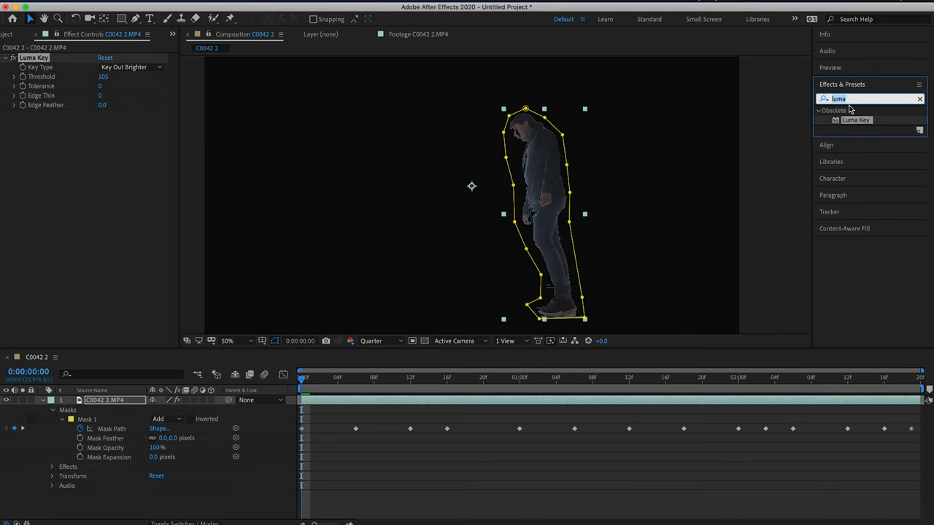
pyautogui.write('lumetri')
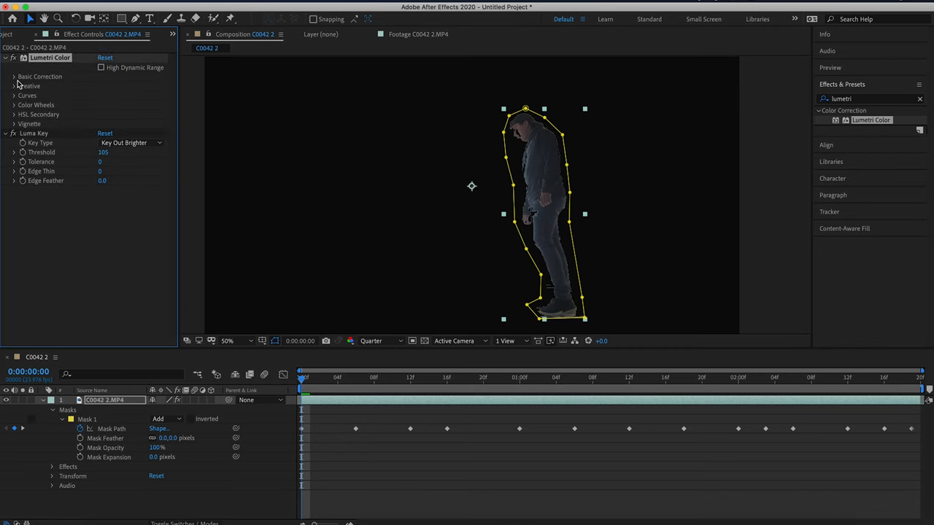
# - Expand Lumetri Color's Basic Correction section in Effect Controls
pyautogui.click(14, 77)
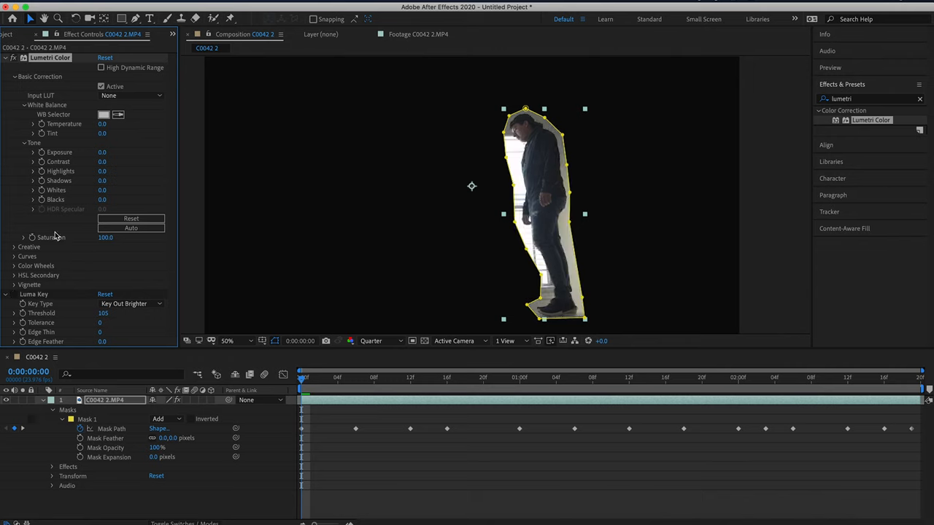
pyautogui.moveTo(136, 129)
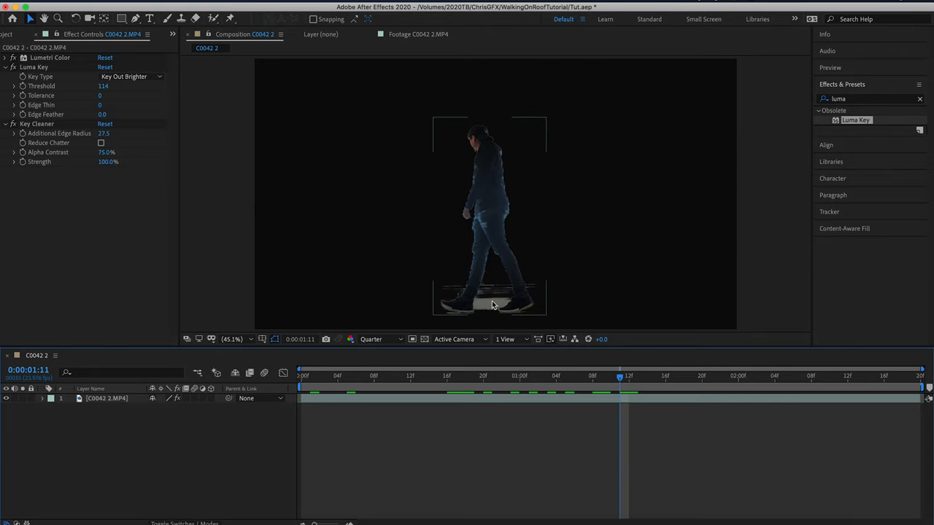
# - Select the person layer and scrub the Luma Key Threshold lower
pyautogui.click(106, 398)
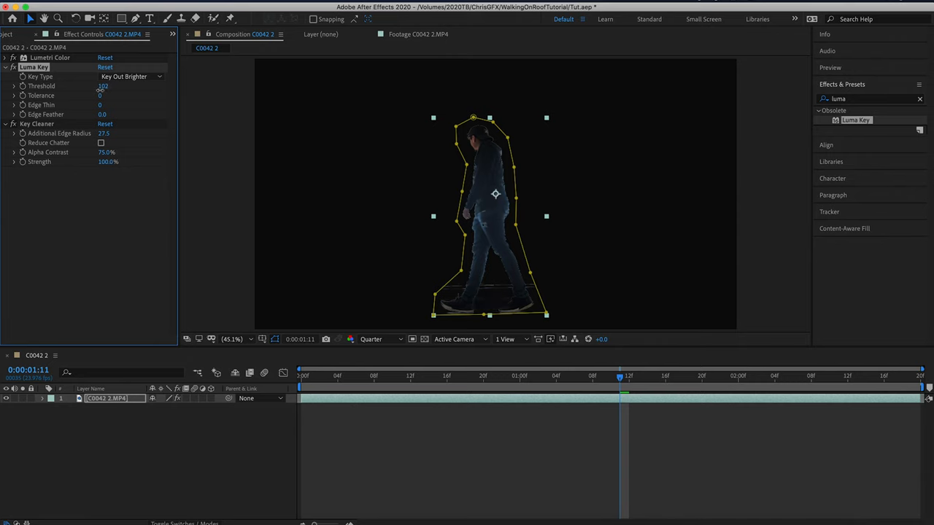
pyautogui.moveTo(103, 85); pyautogui.dragTo(100, 85)
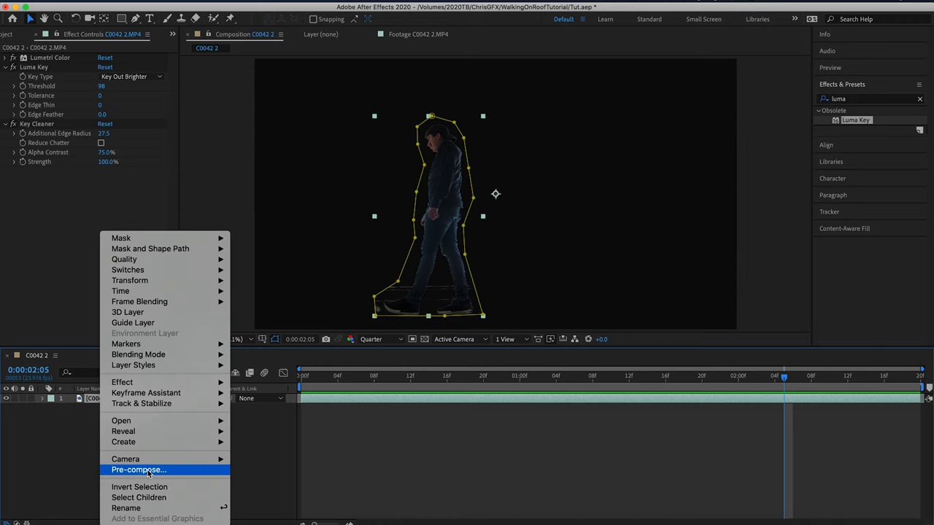
# - Pre-compose the layer with all attributes moved into the new composition
pyautogui.click(139, 470)
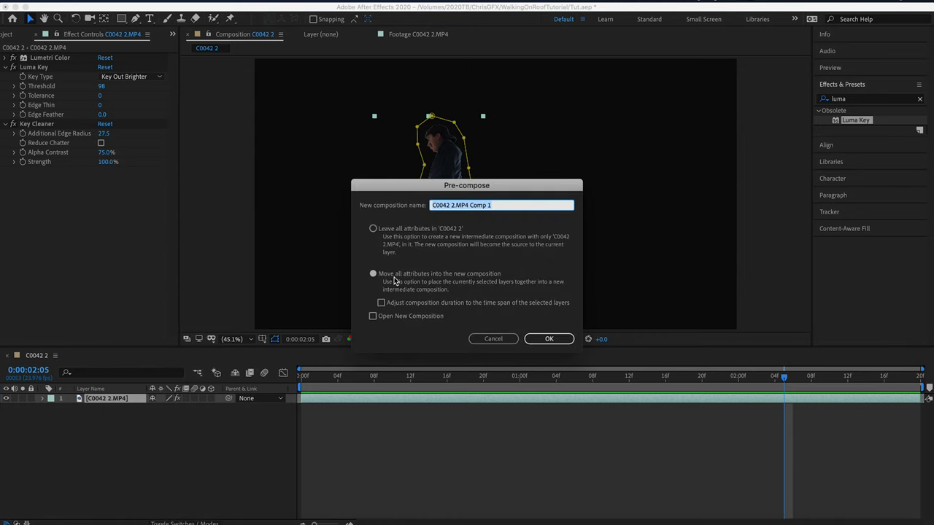
pyautogui.click(548, 339)
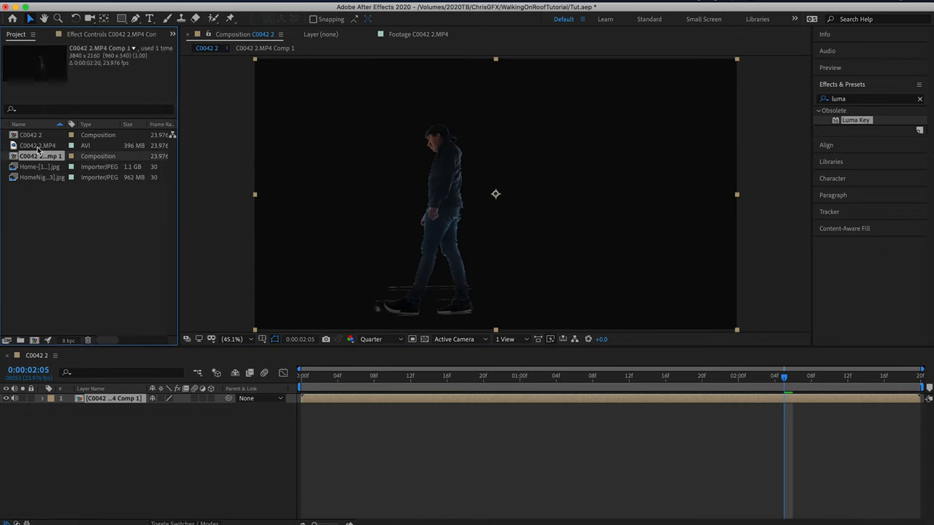
# - Place the HomeNight jpg photo in the timeline beneath the person precomp
pyautogui.click(37, 177)
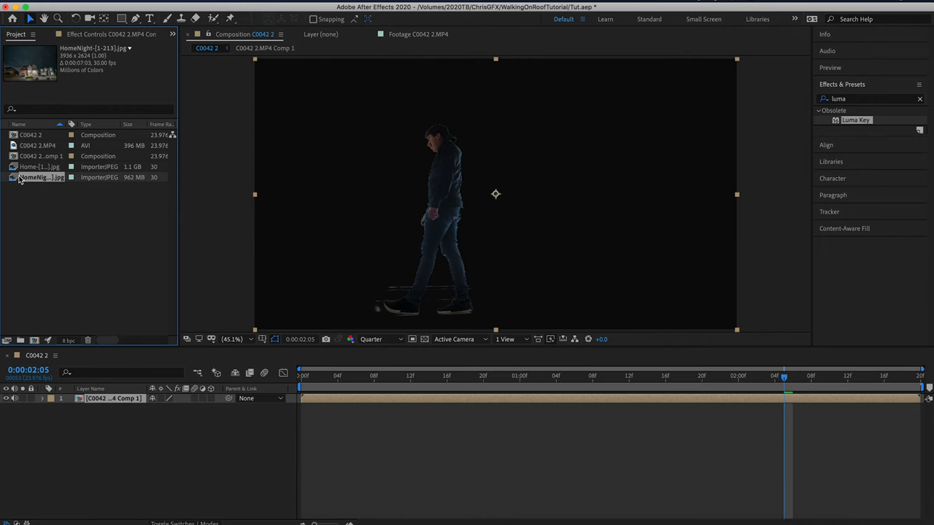
pyautogui.moveTo(42, 178); pyautogui.dragTo(117, 407)
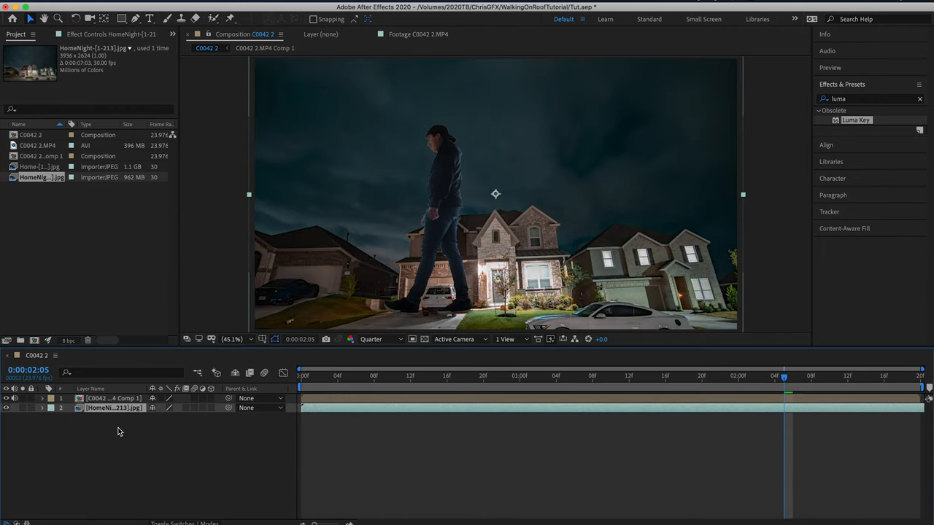
pyautogui.click(43, 408)
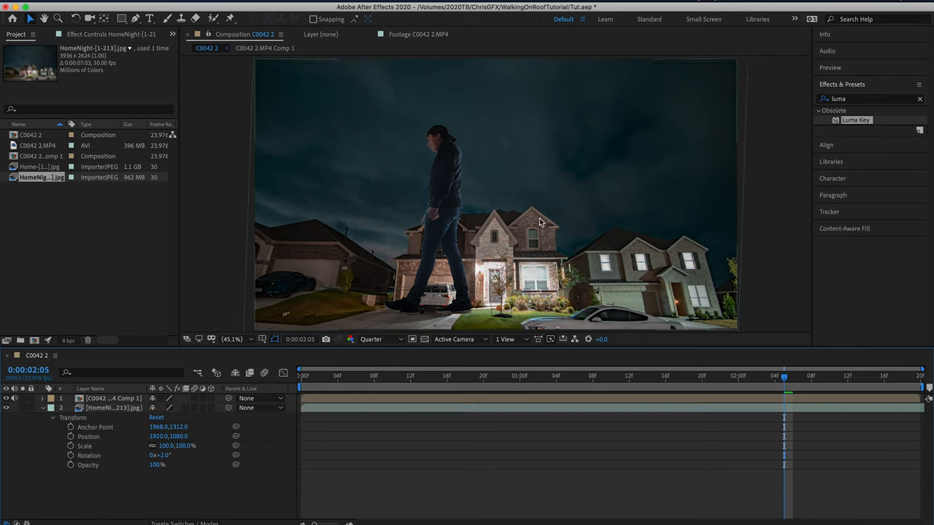
pyautogui.click(42, 408)
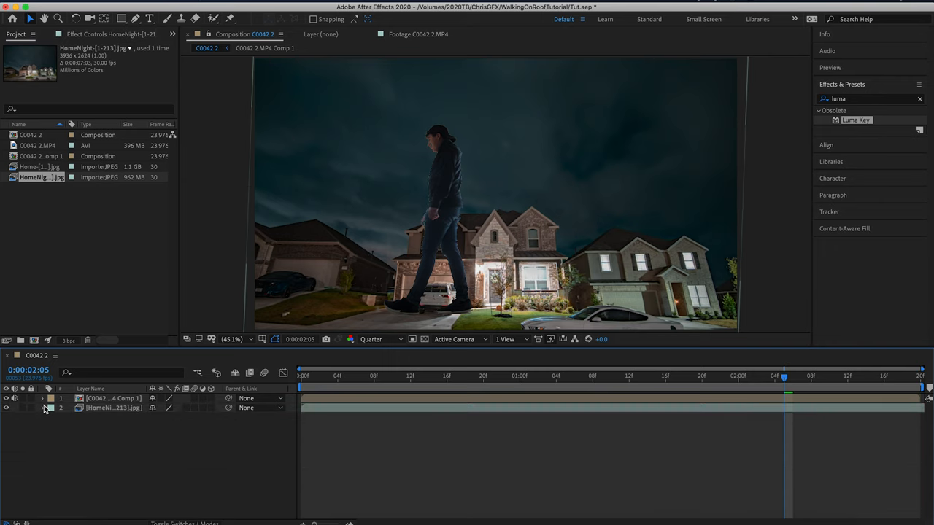
pyautogui.click(42, 399)
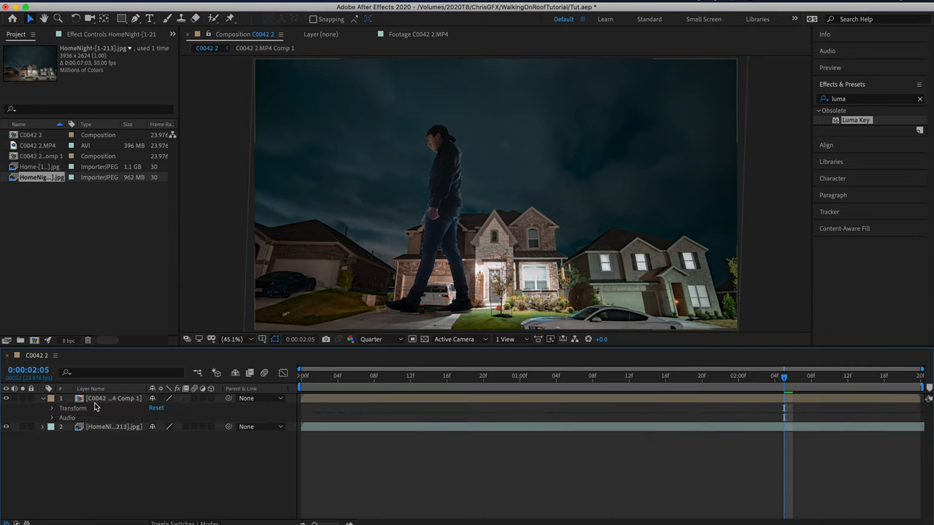
# - Scale the person precomp to 15% and position him on the roof ridge
pyautogui.click(52, 408)
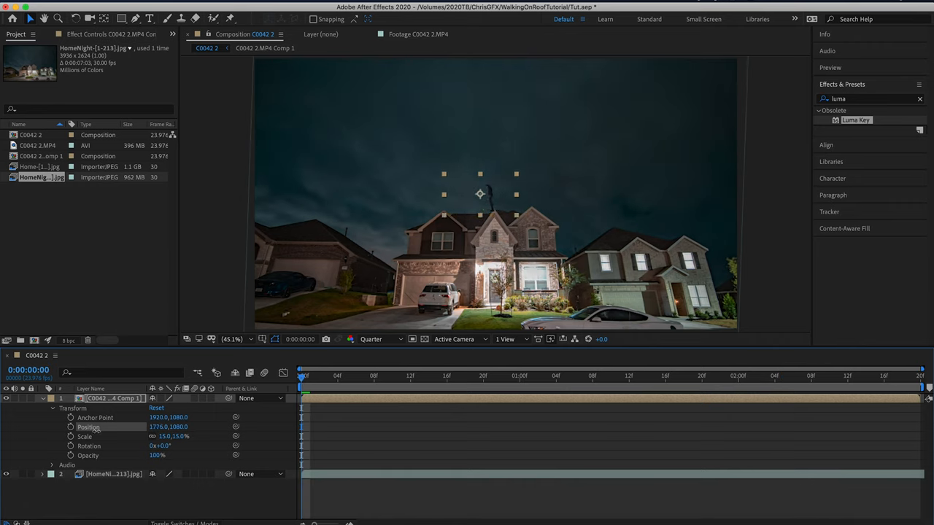
pyautogui.moveTo(480, 194); pyautogui.dragTo(475, 193)
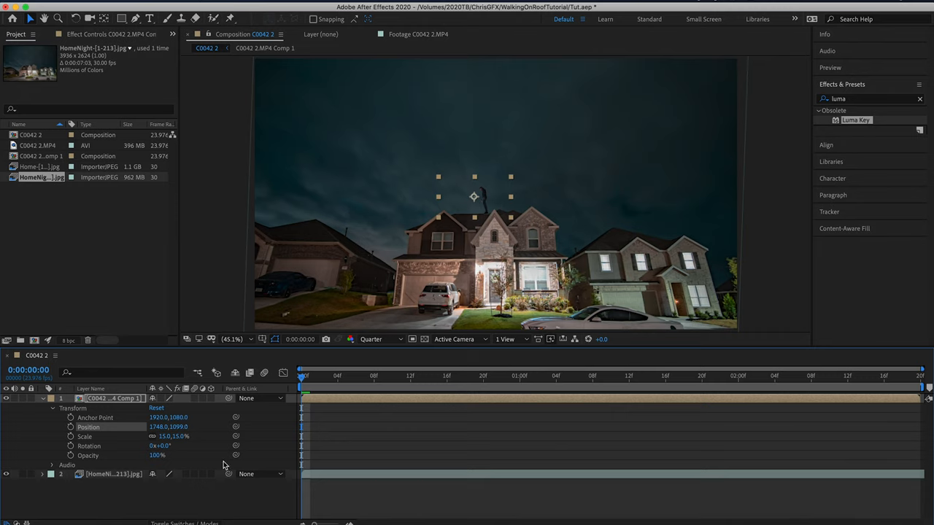
pyautogui.click(318, 376)
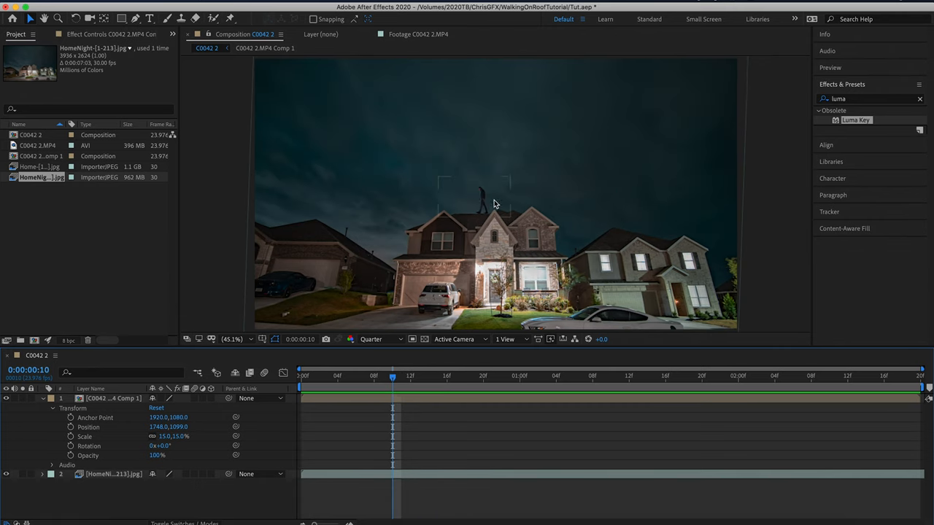
pyautogui.moveTo(484, 199)
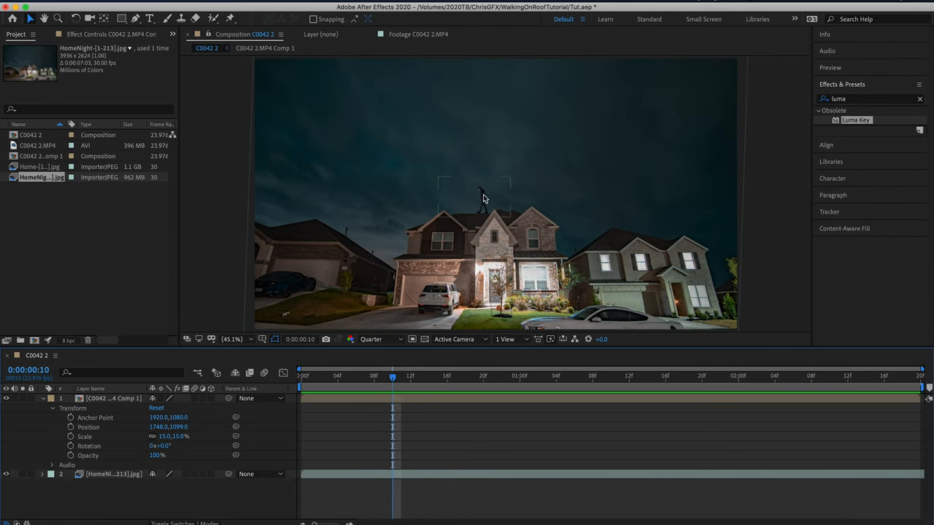
pyautogui.moveTo(580, 176)
pyautogui.write('e')
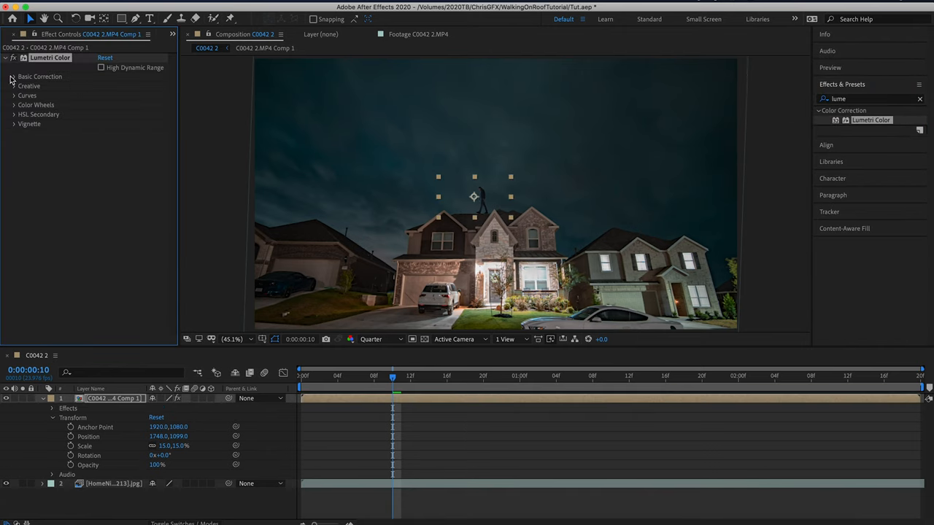
# - Expand Basic Correction and scrub the walker's Exposure to suit the night scene
pyautogui.click(13, 76)
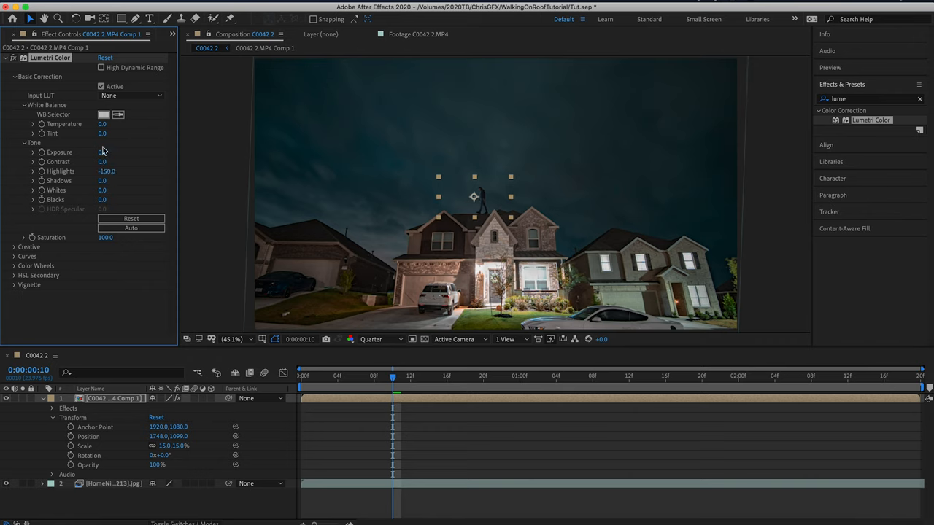
pyautogui.moveTo(102, 151); pyautogui.dragTo(109, 151)
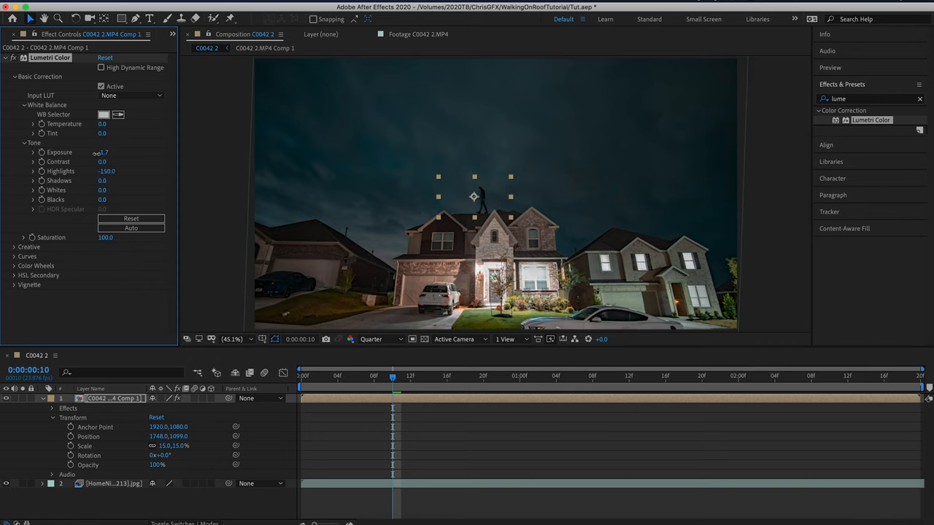
pyautogui.moveTo(103, 151); pyautogui.dragTo(103, 160)
pyautogui.write('lightning')
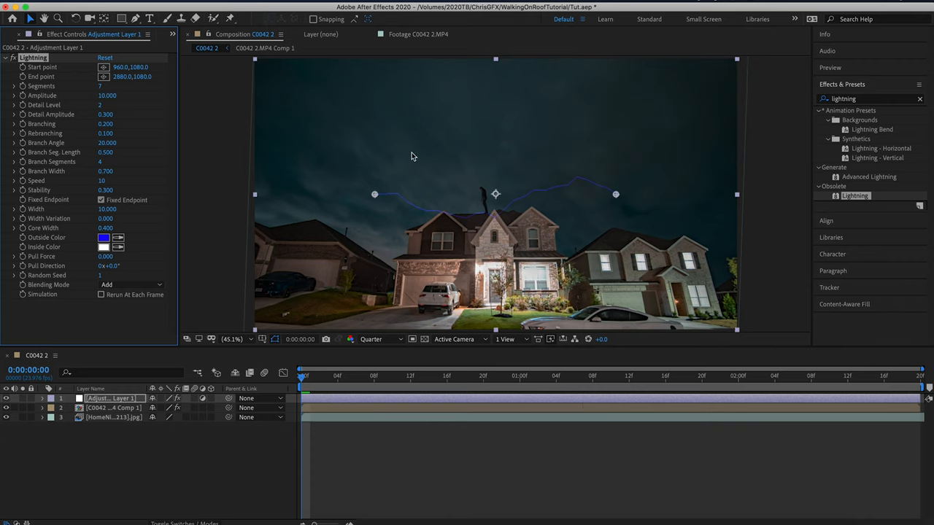
pyautogui.moveTo(619, 199)
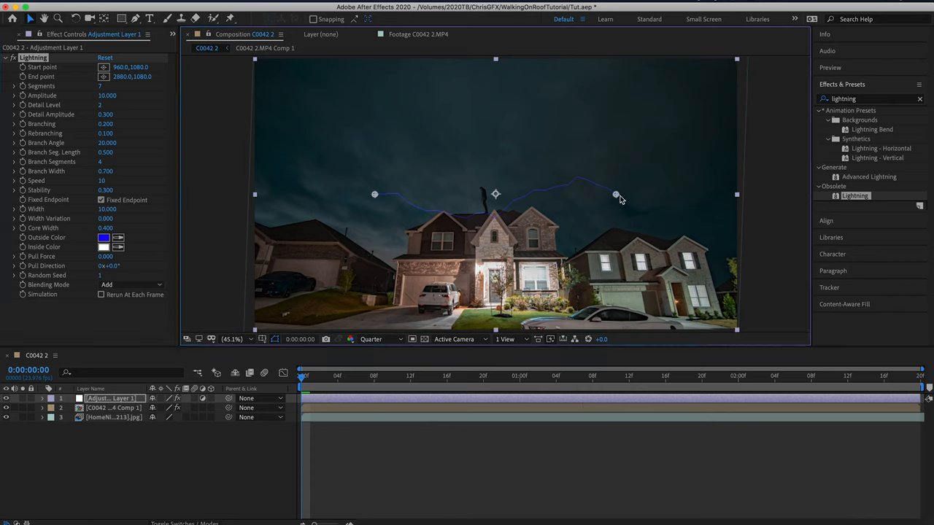
# - Drag the lightning bolt to strike down from the sky's top edge and open its Outside Color
pyautogui.moveTo(615, 194); pyautogui.dragTo(358, 67)
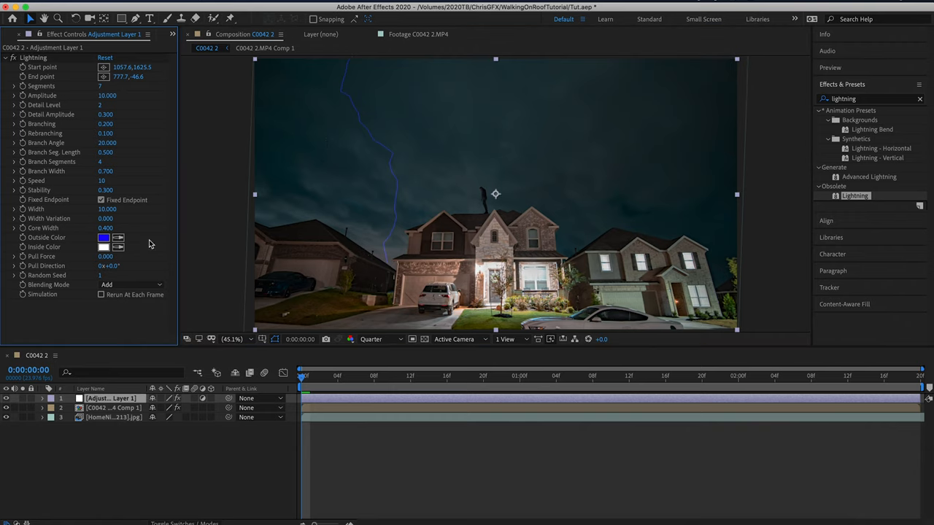
pyautogui.click(104, 238)
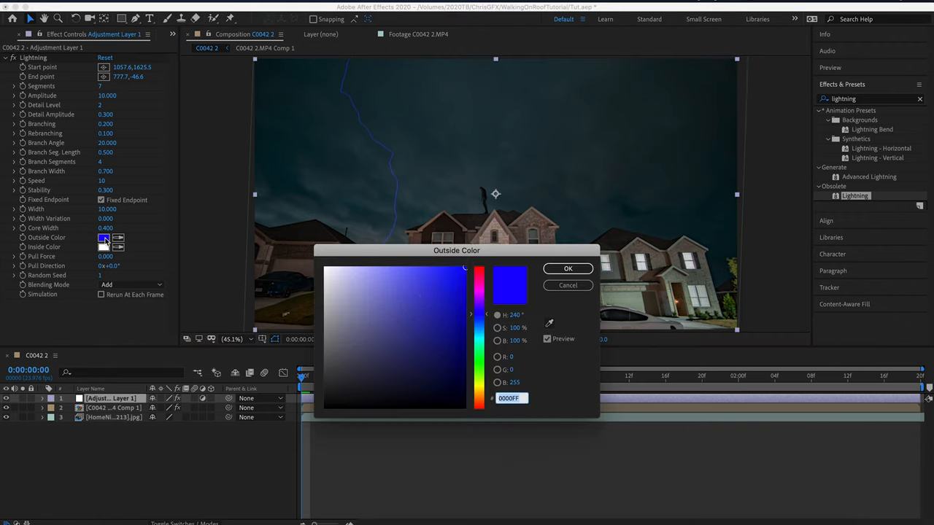
# - Set the bolt's Outside Color to white and its Detail Level to 3
pyautogui.click(567, 268)
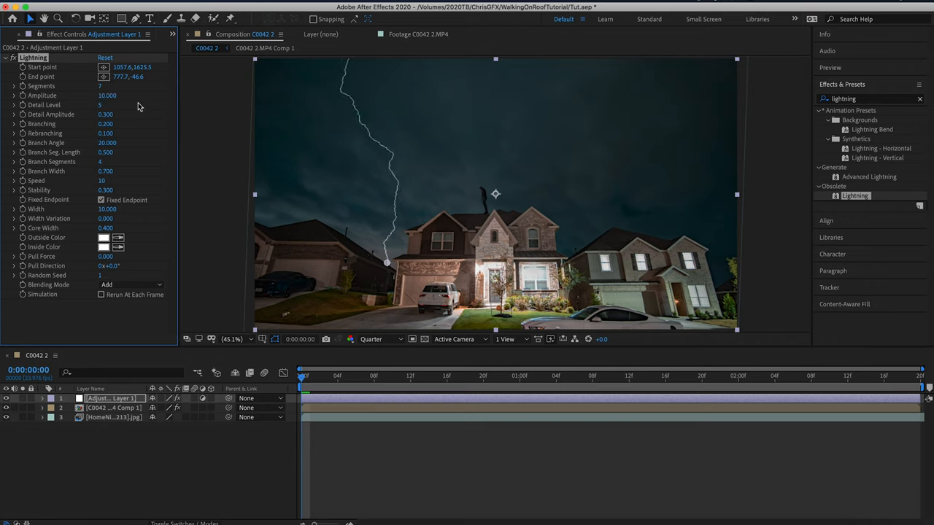
pyautogui.click(100, 104)
pyautogui.write('3')
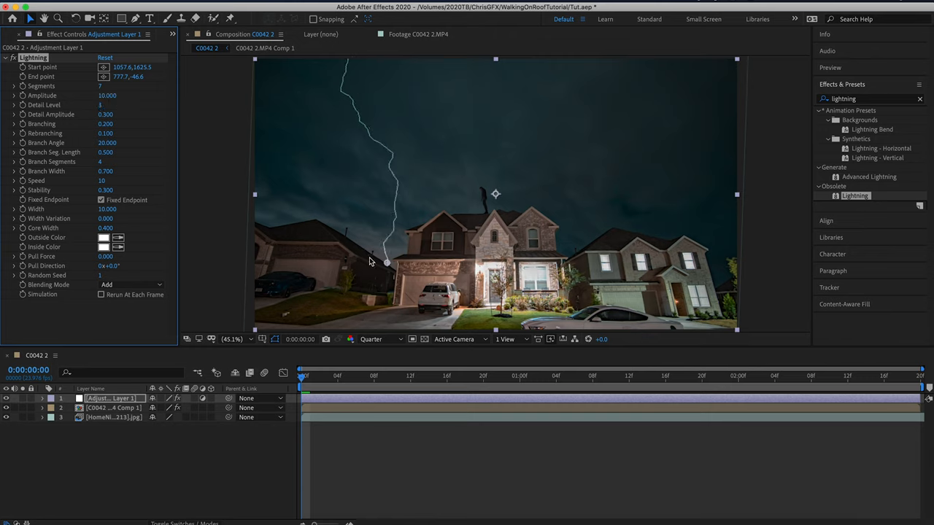
pyautogui.moveTo(119, 143)
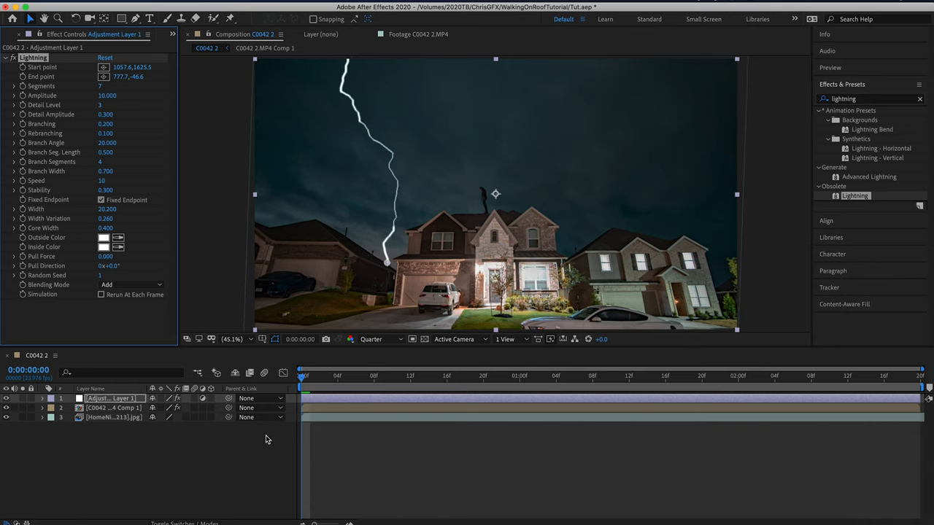
pyautogui.moveTo(422, 183)
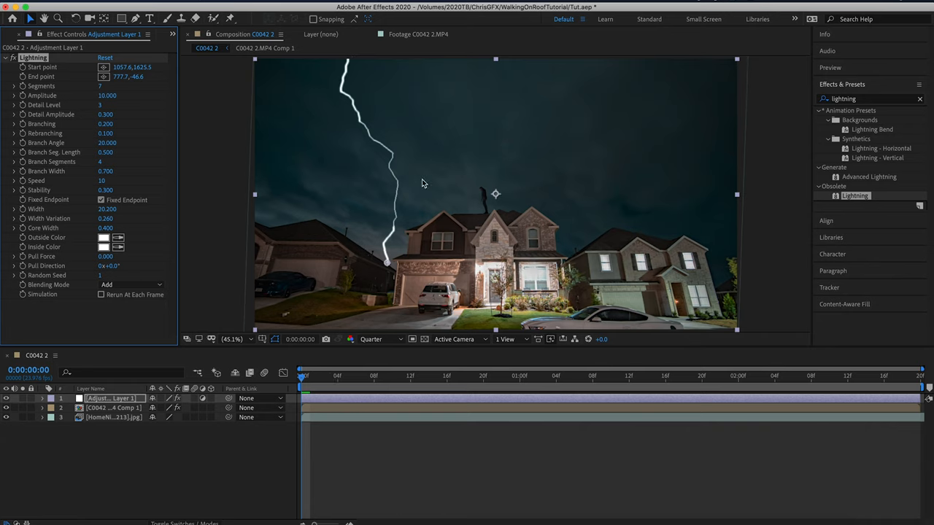
pyautogui.moveTo(360, 238)
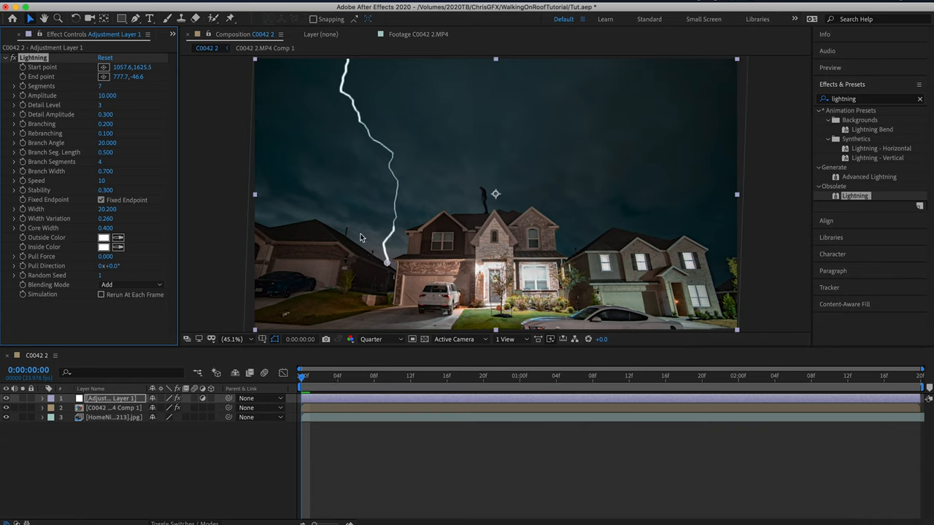
pyautogui.moveTo(357, 66)
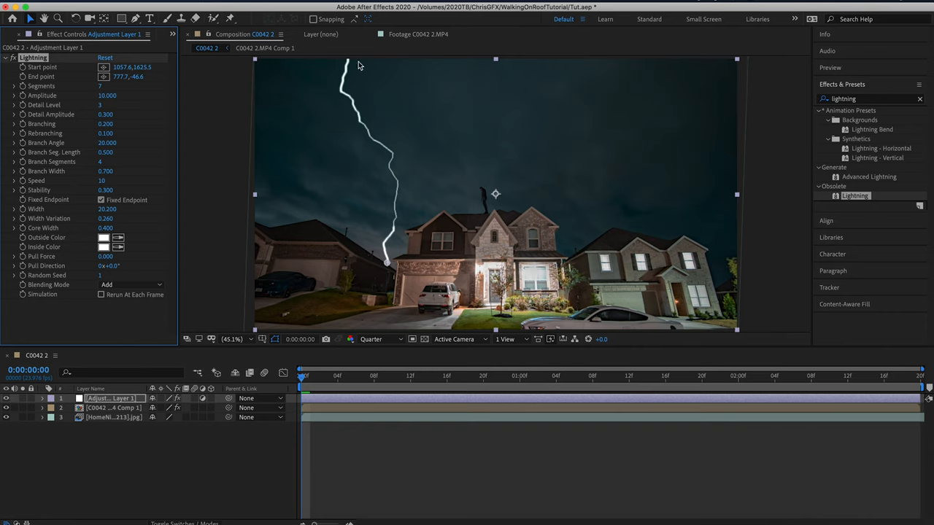
pyautogui.moveTo(428, 320)
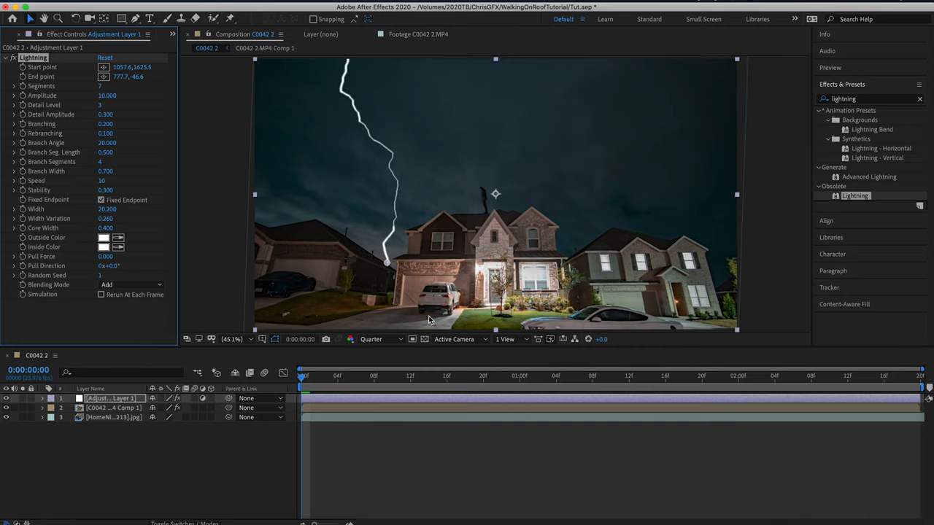
pyautogui.moveTo(64, 255)
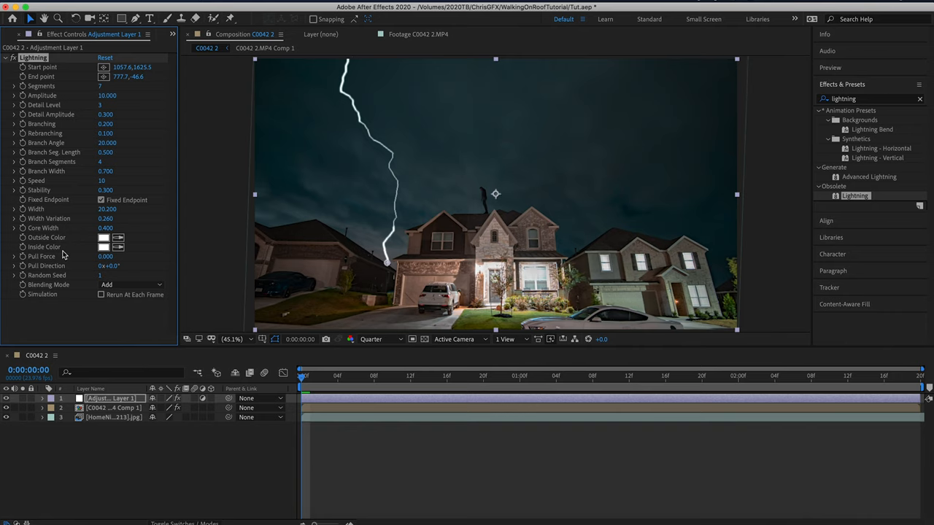
pyautogui.moveTo(309, 102)
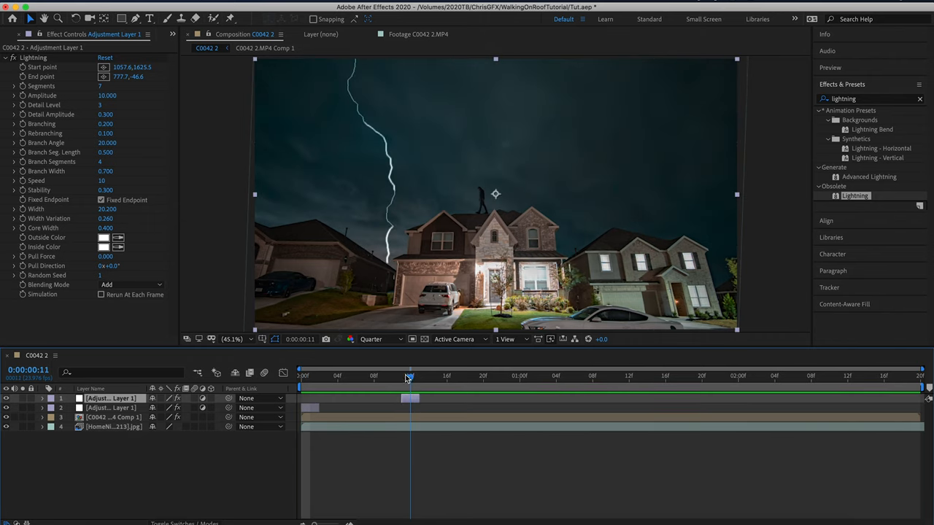
# - Adjust the duplicated lightning layers' timing in the timeline so each flashes briefly
pyautogui.click(402, 375)
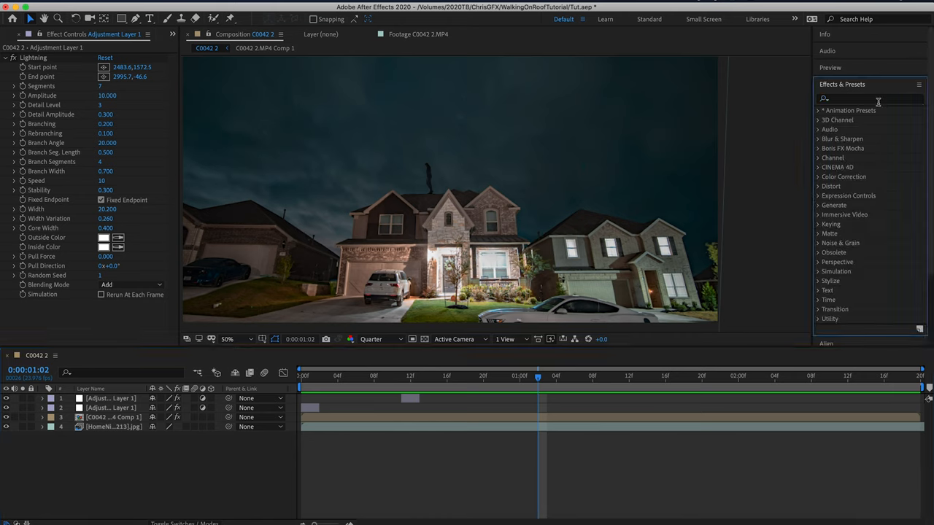
# - Apply Exposure to HomeNight, keyframing a bright flash and bringing exposure back down
pyautogui.write('exposure')
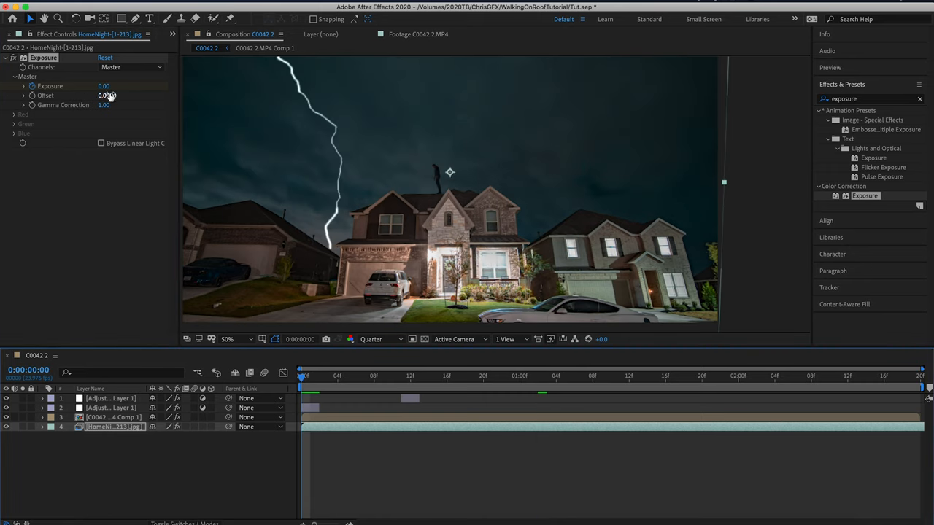
pyautogui.moveTo(105, 86); pyautogui.dragTo(113, 85)
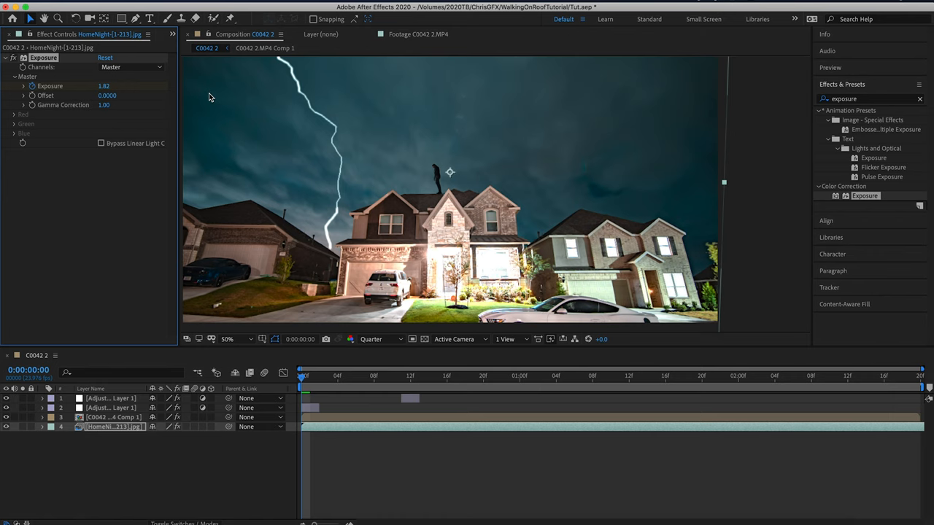
pyautogui.click(305, 373)
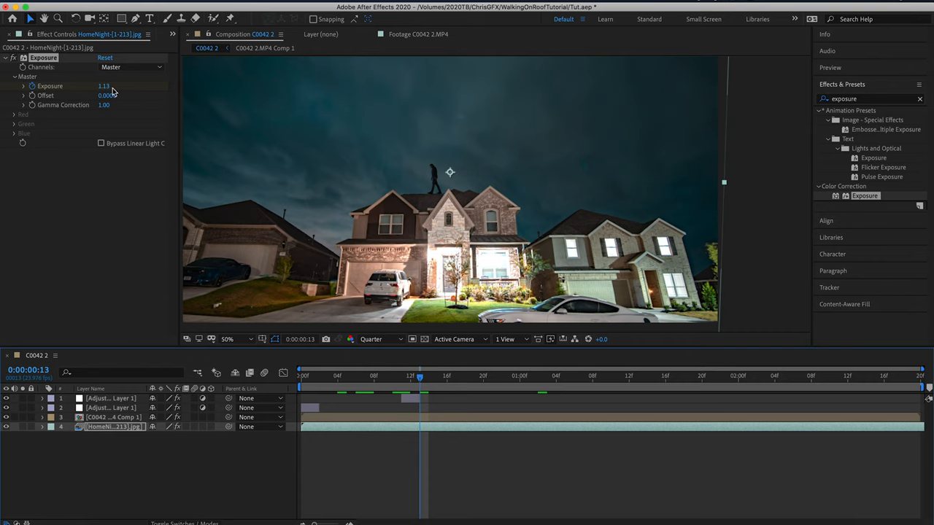
pyautogui.moveTo(104, 86); pyautogui.dragTo(104, 85)
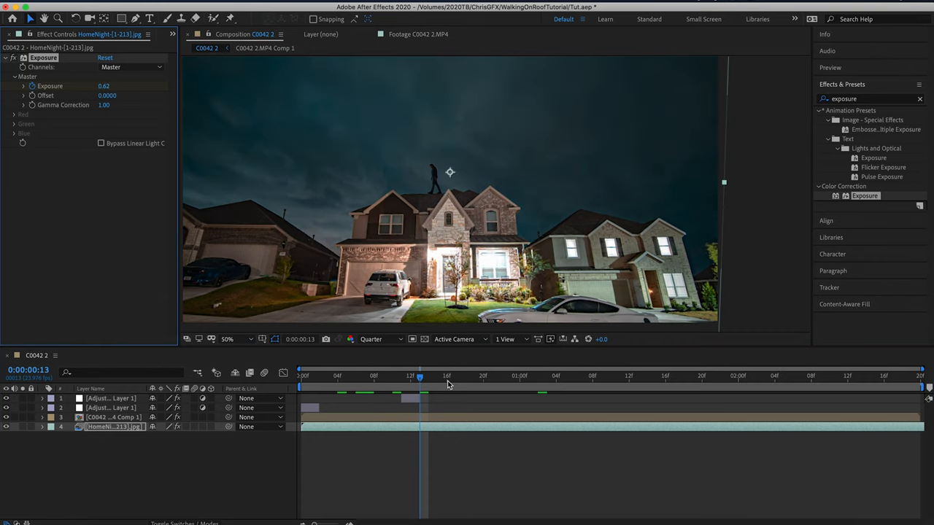